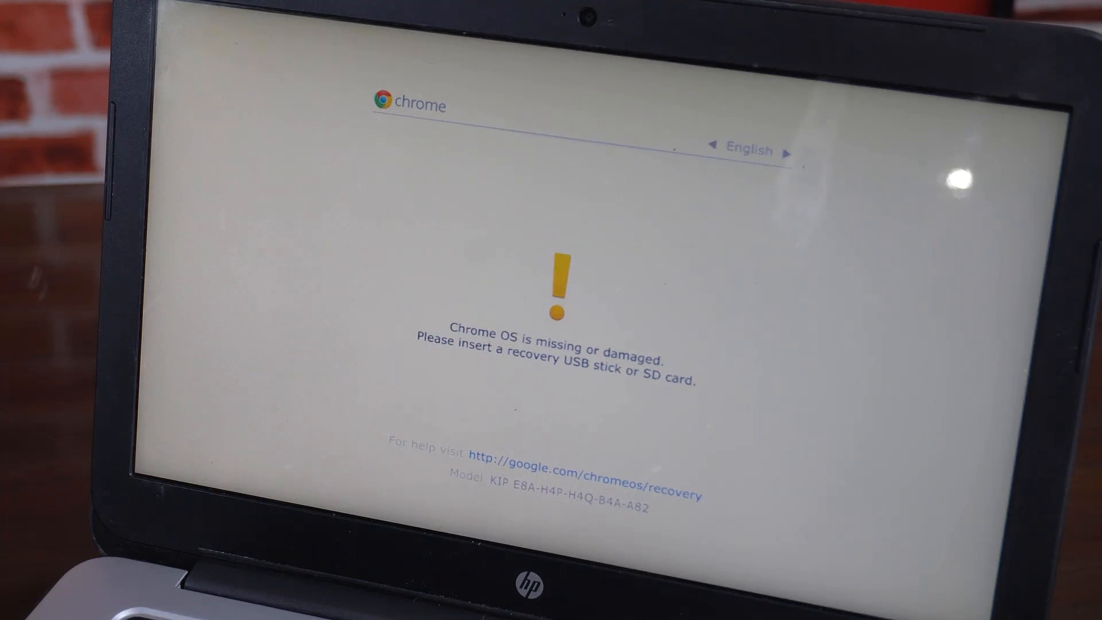
Turn OS verification off from the recovery screen and boot the Chromebook in developer mode.
{"action": "key", "text": "ctrl+d"}
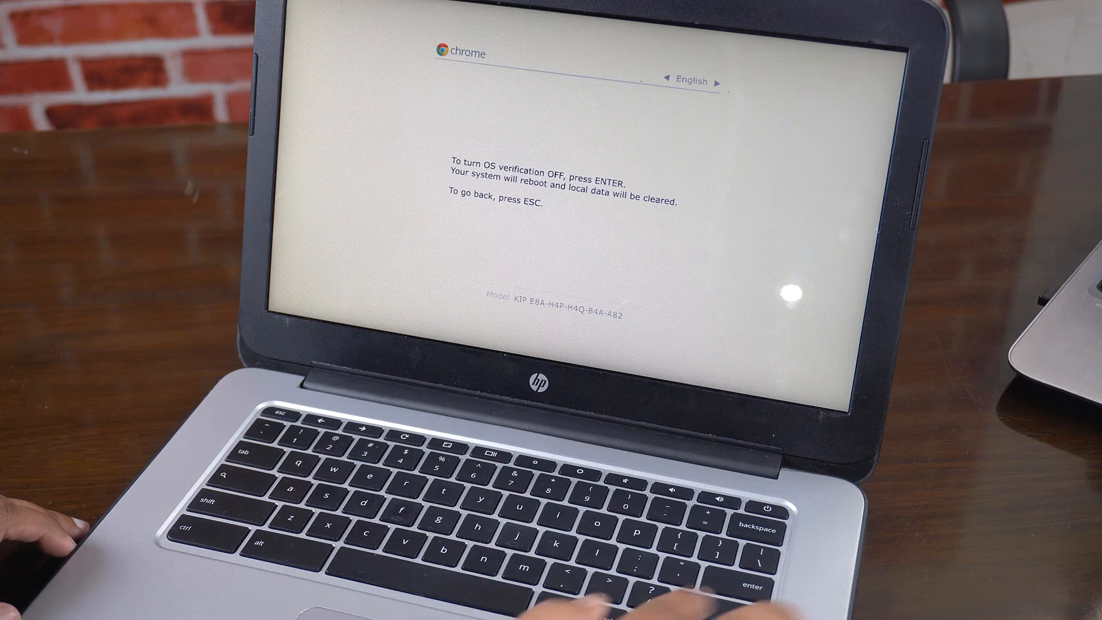
{"action": "key", "text": "enter"}
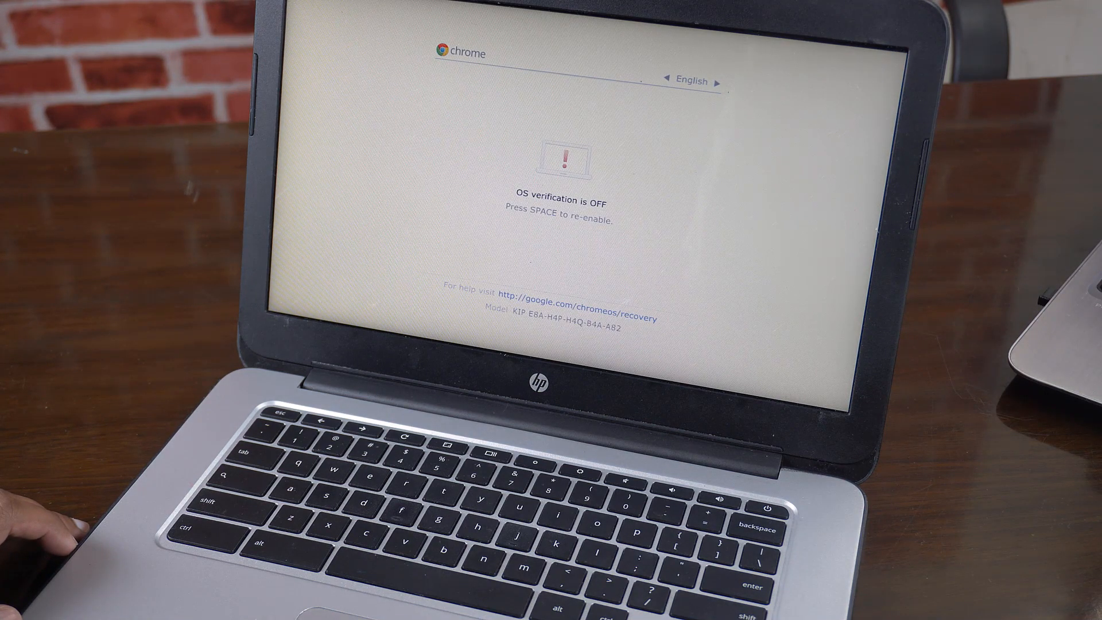
{"action": "key", "text": "space"}
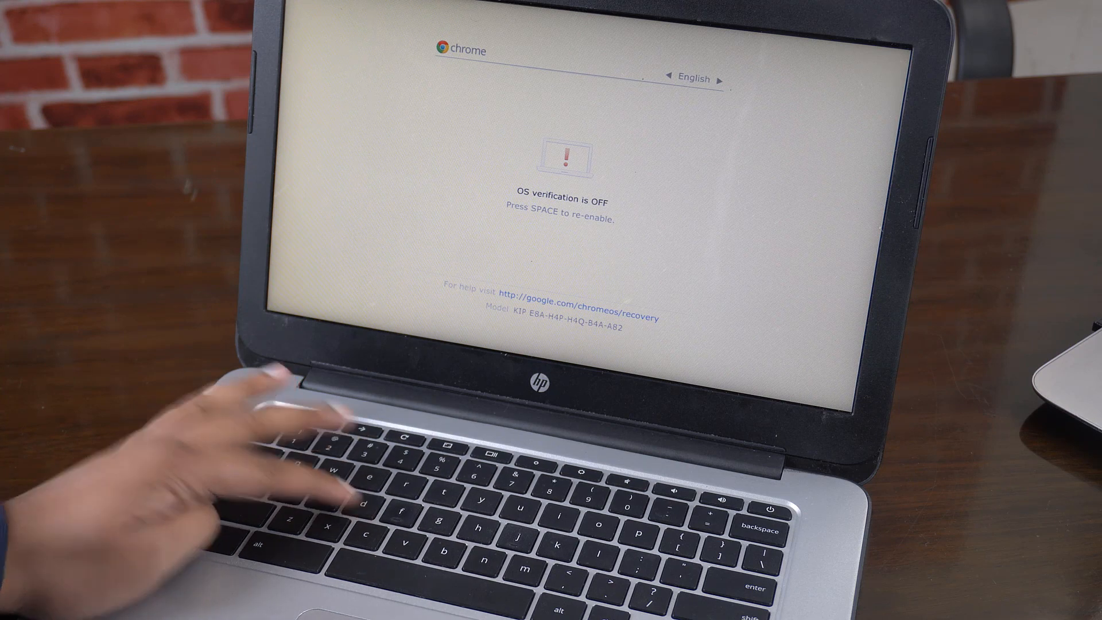
{"action": "key", "text": "space"}
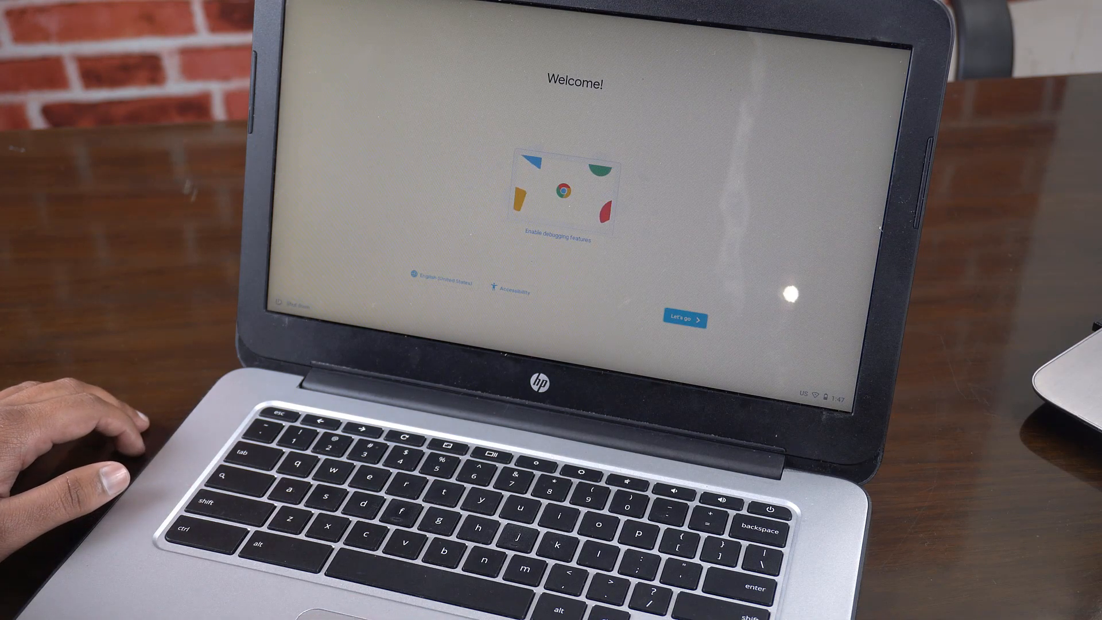
Step through the first-run setup, accepting the Assistant partners notice, to reach the desktop.
{"action": "left_click", "coordinate": [686, 317]}
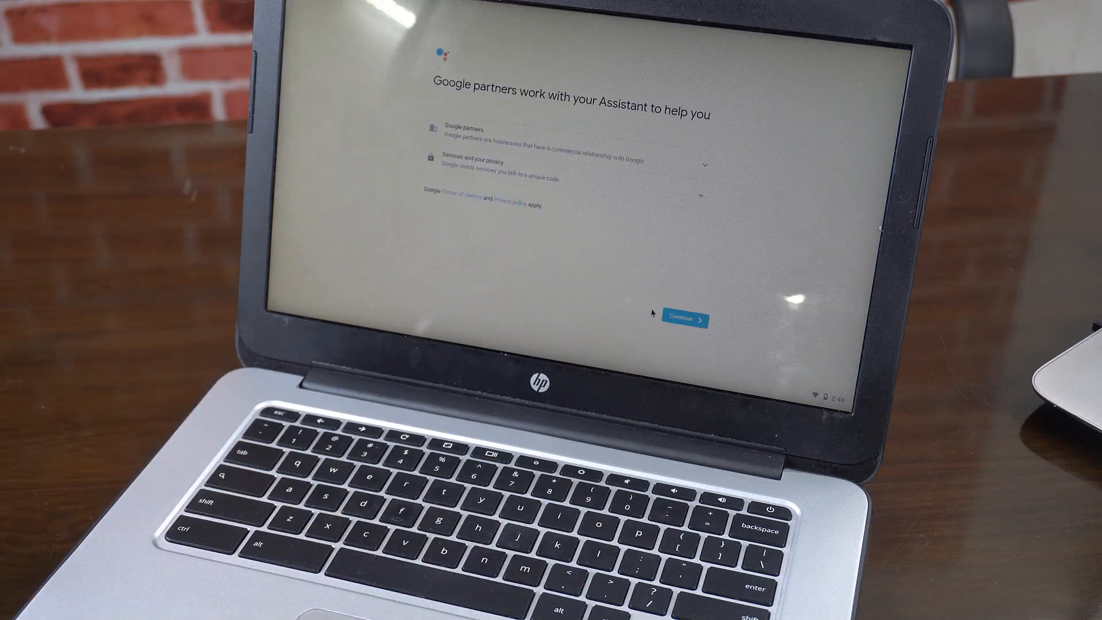
{"action": "left_click", "coordinate": [684, 321]}
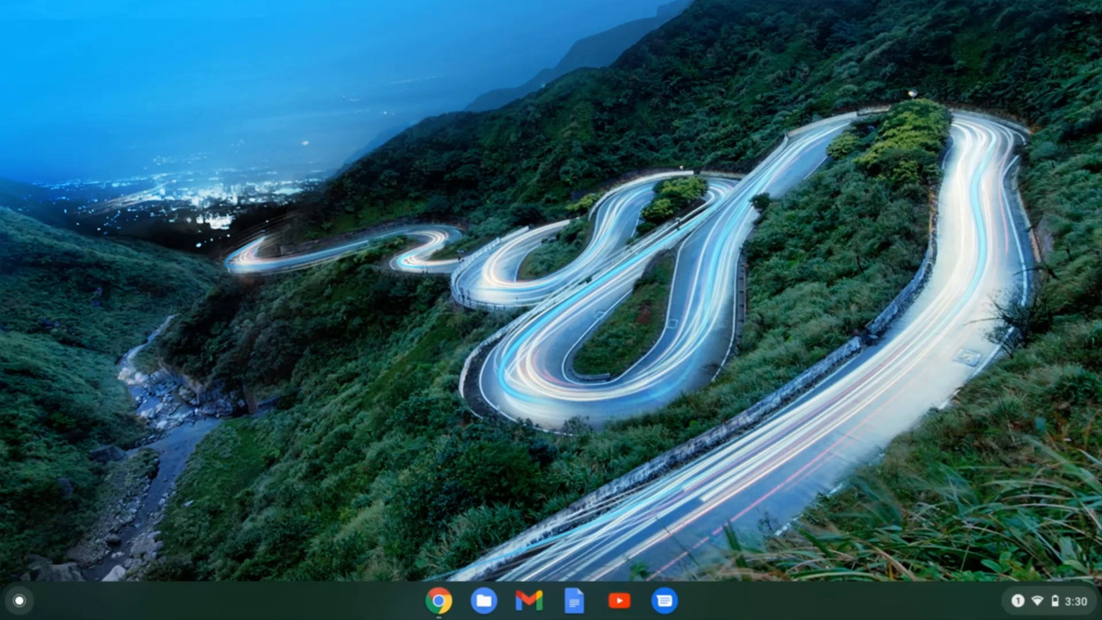
Download crouton from goo.gl/fd3zc and show the downloaded file in the Downloads folder.
{"action": "type", "text": "https://goo.gl/fd3zc"}
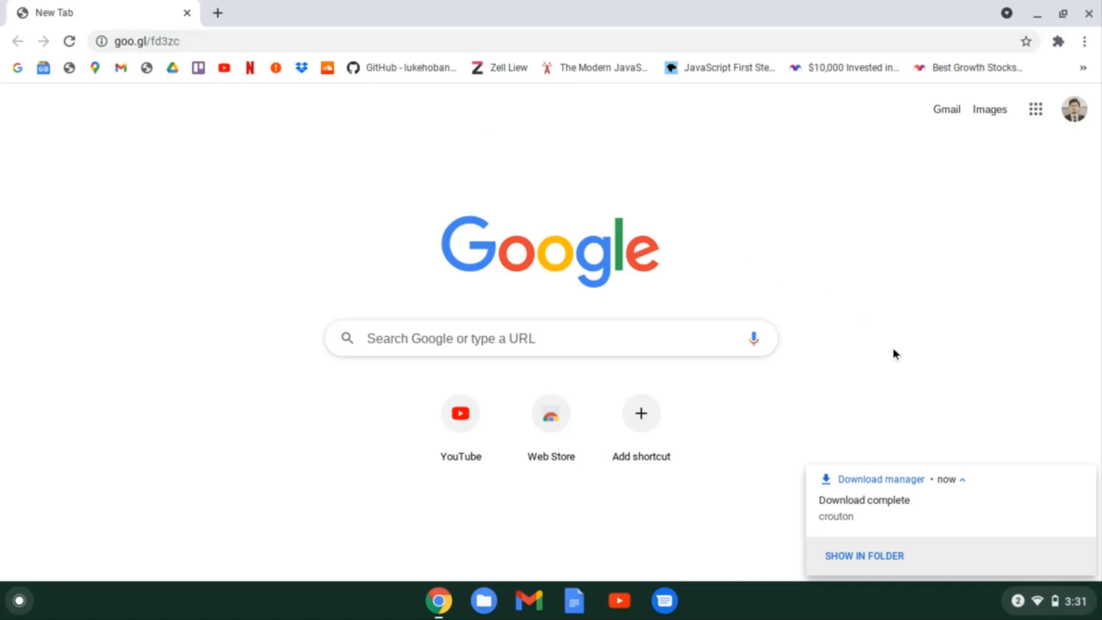
{"action": "mouse_move", "coordinate": [886, 549]}
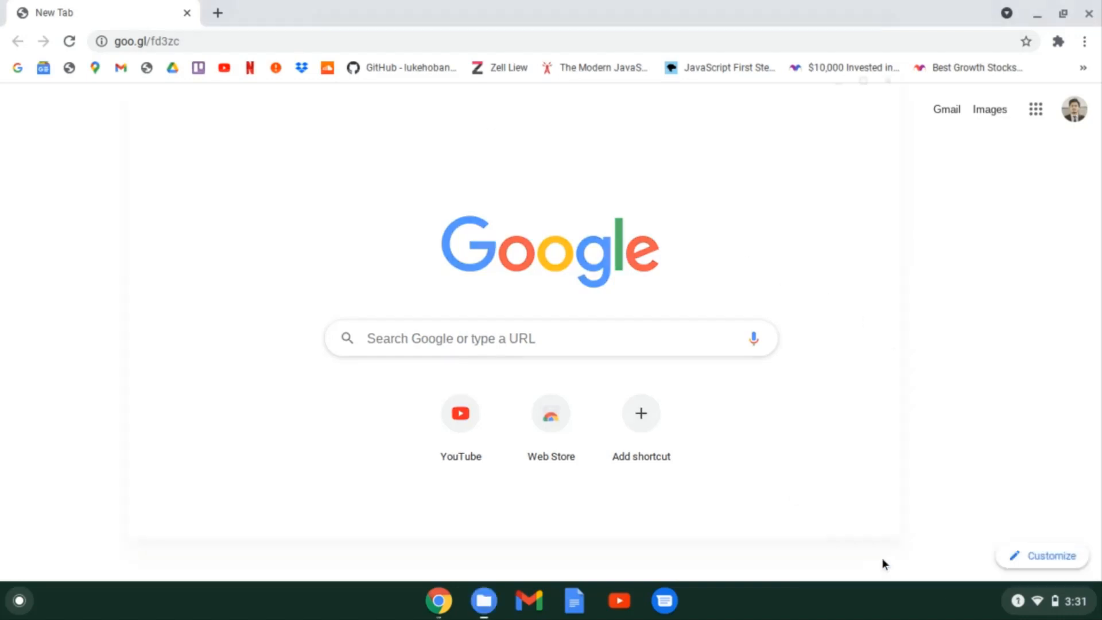
{"action": "left_click", "coordinate": [483, 600]}
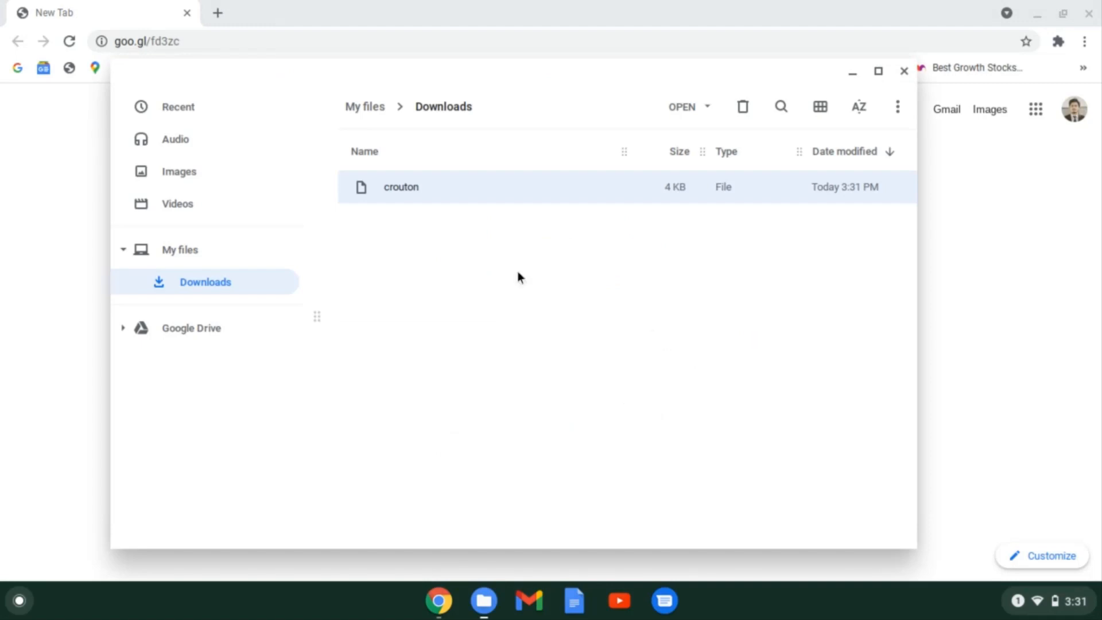
{"action": "mouse_move", "coordinate": [418, 183]}
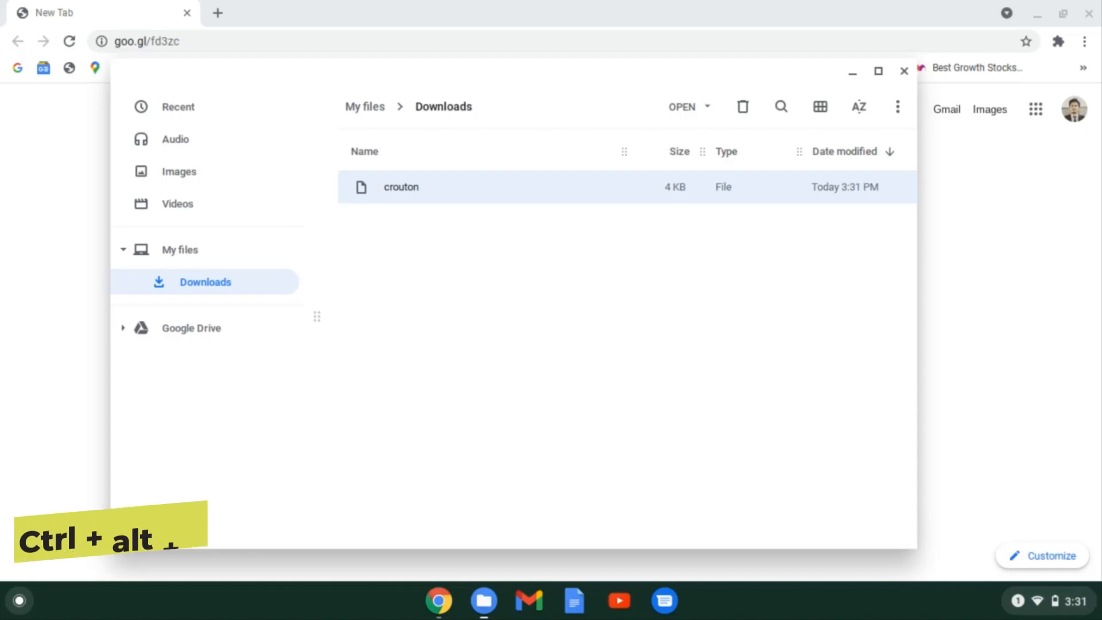
Enter the developer shell and run sudo install -Dt /usr/local/bin -m 755 ~/Downloads/crouton.
{"action": "key", "text": "ctrl+alt+t"}
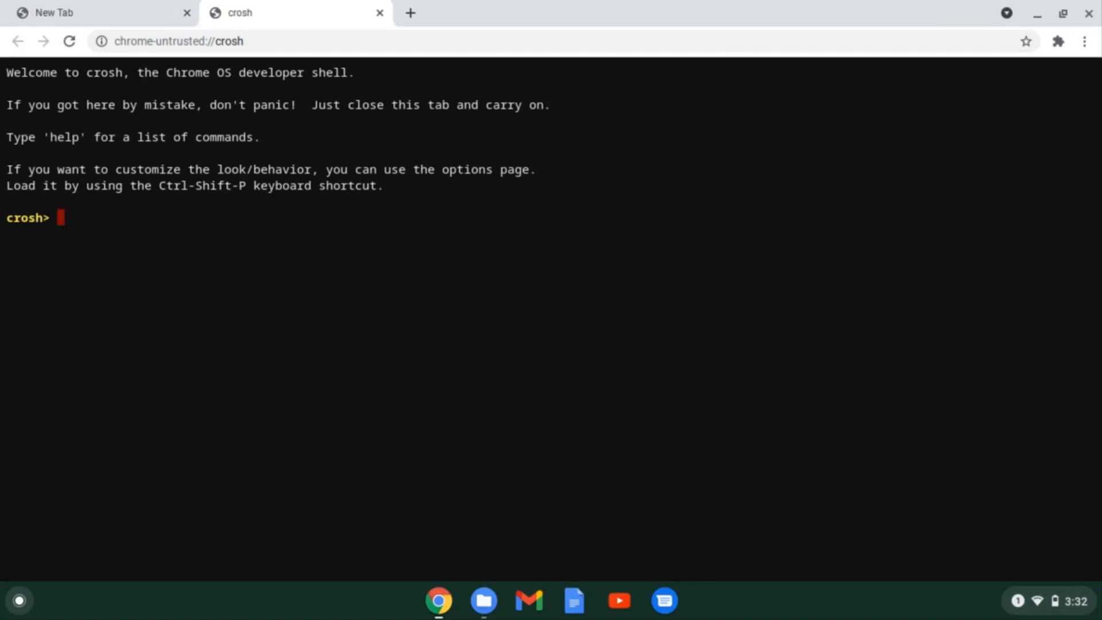
{"action": "type", "text": "shell"}
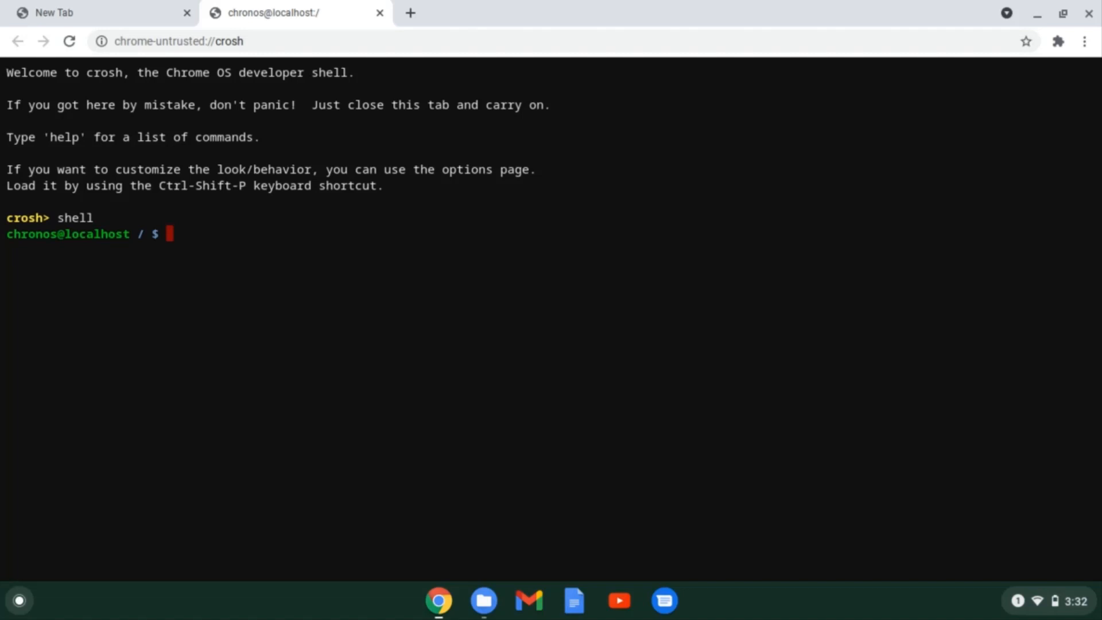
{"action": "type", "text": "sudo"}
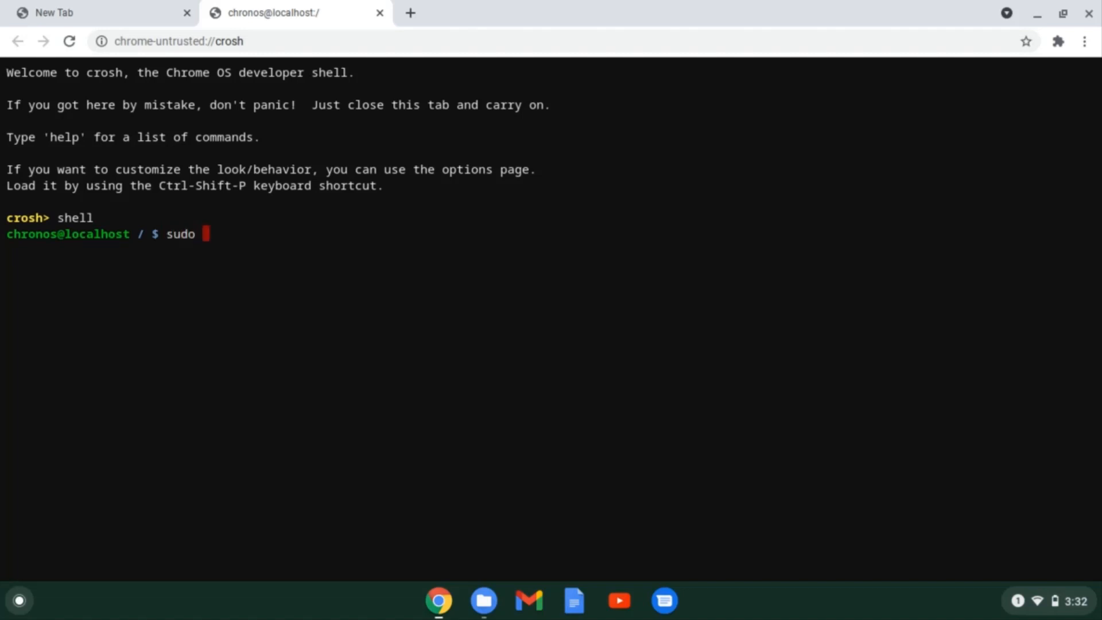
{"action": "type", "text": "install -Dt"}
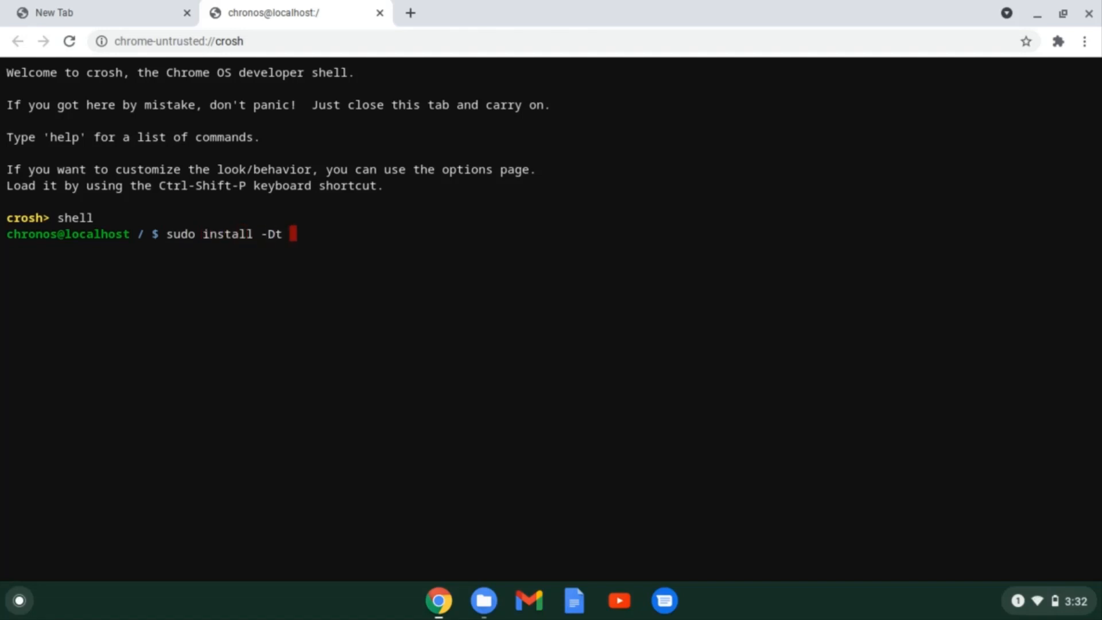
{"action": "type", "text": "/usr/local/bin"}
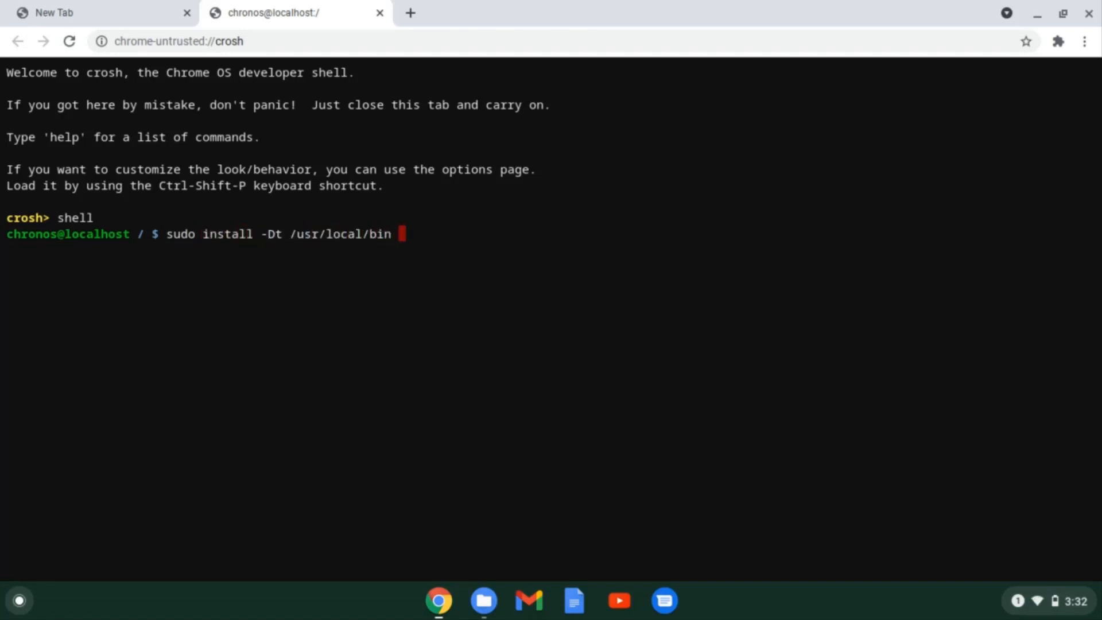
{"action": "type", "text": "-m 755 ~/Downloads/crouton"}
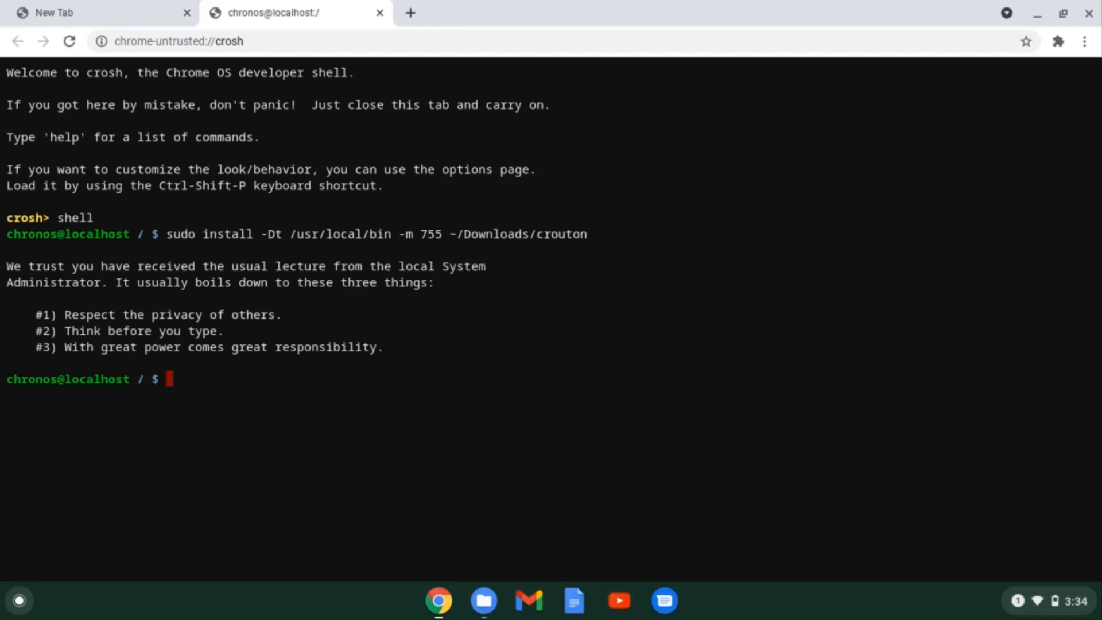
Begin writing the sudo crouton -t xfce command for an Xfce chroot.
{"action": "type", "text": "sudo couton -t xf"}
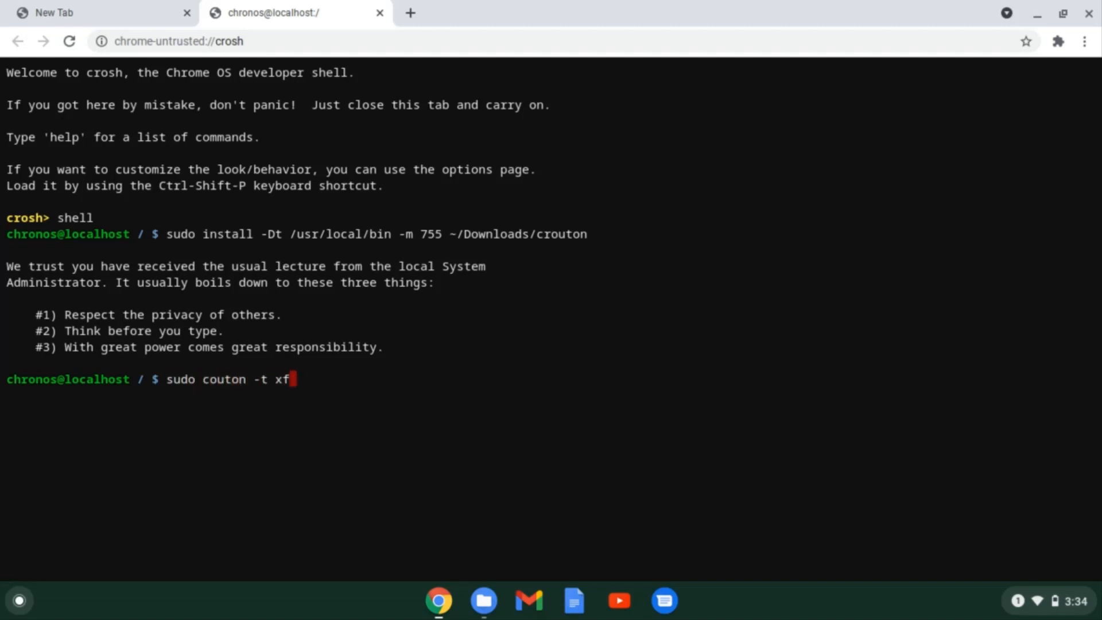
{"action": "type", "text": "ce"}
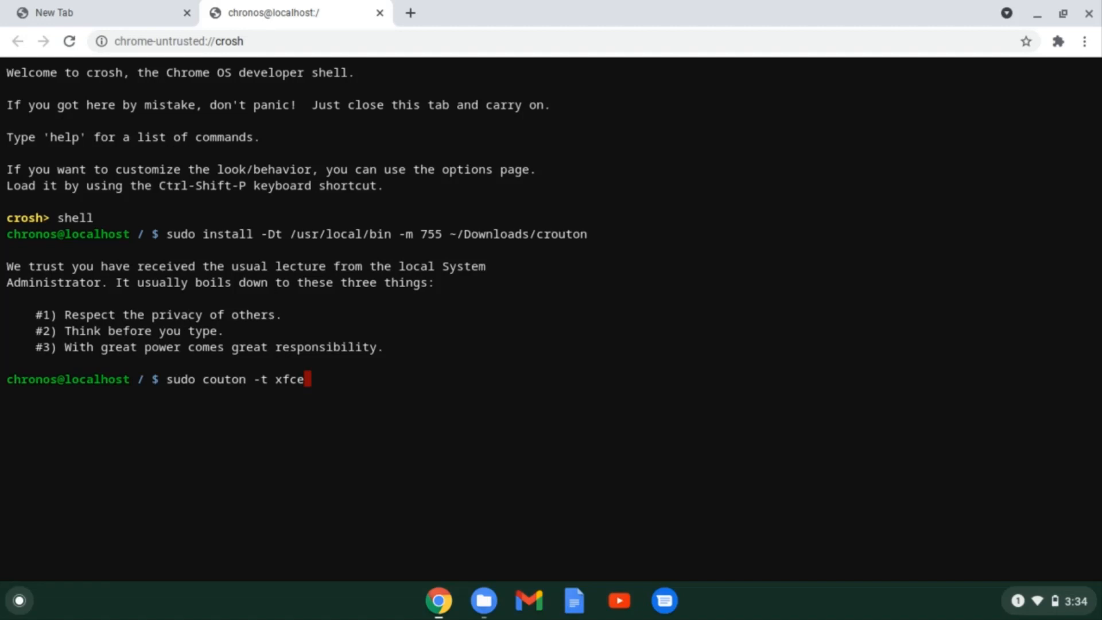
List crouton's supported releases, then run sudo crouton -t xfce -r focal to install the chroot.
{"action": "key", "text": "Backspace"}
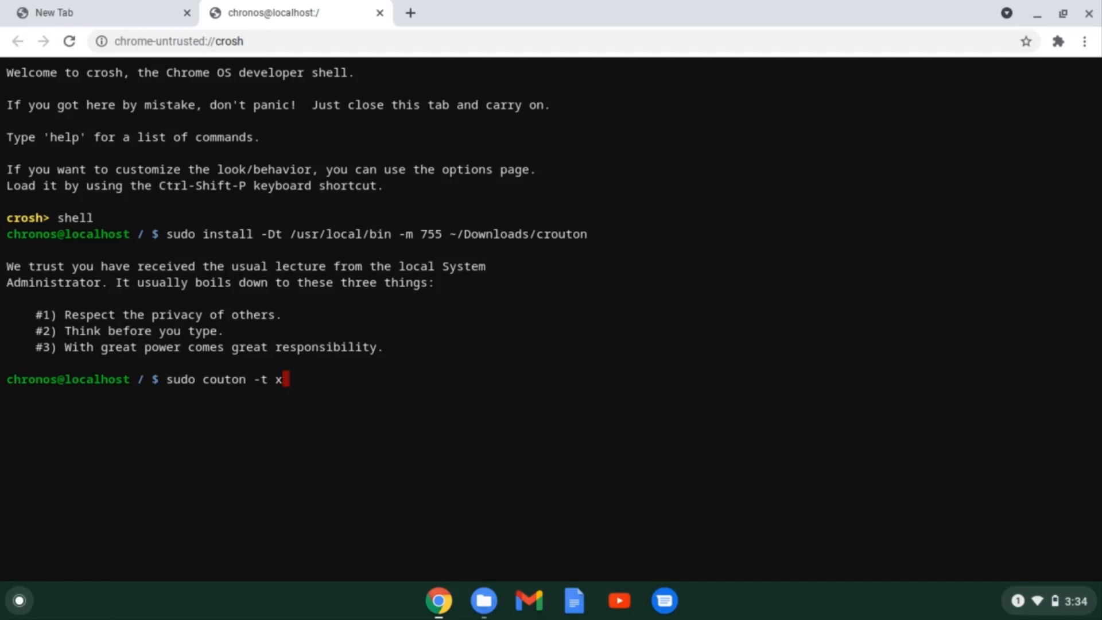
{"action": "key", "text": "Backspace"}
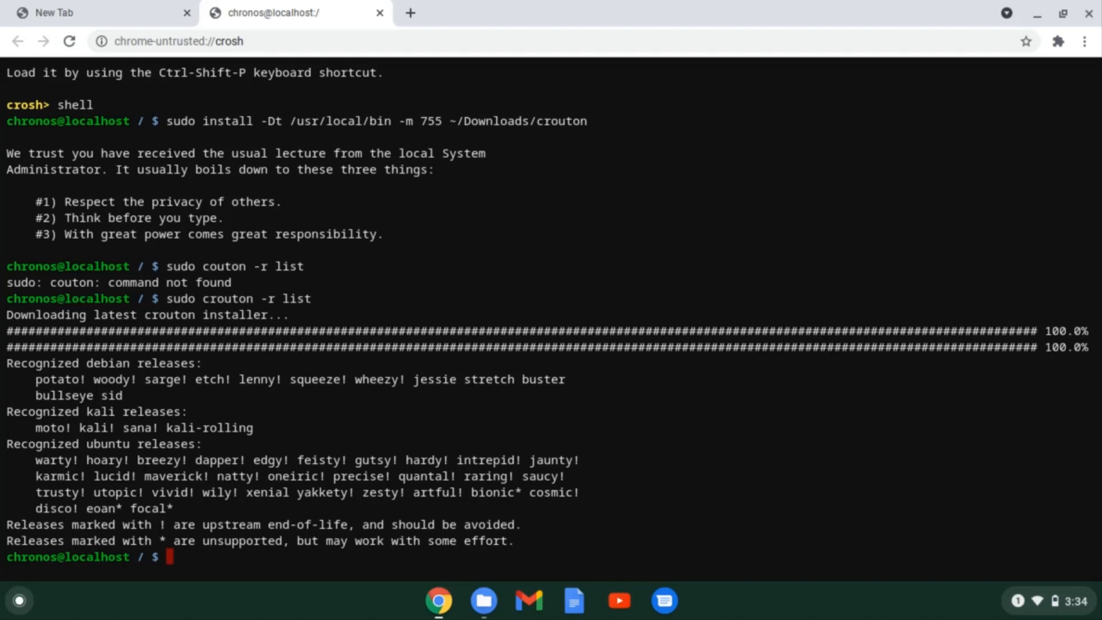
{"action": "type", "text": "sudo crouton -t"}
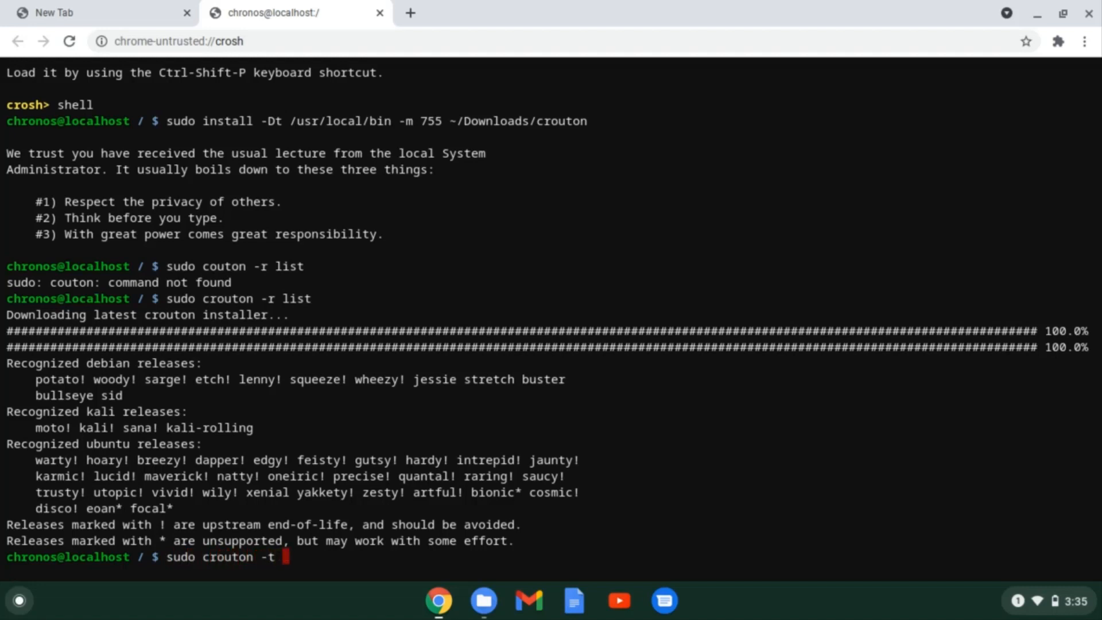
{"action": "type", "text": "xfce -r"}
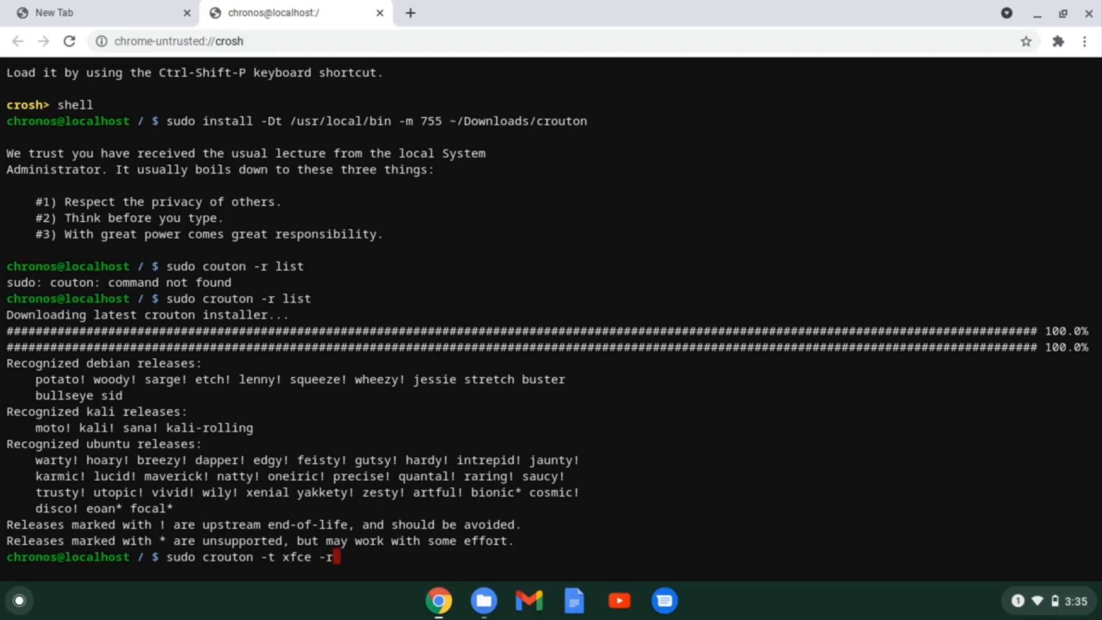
{"action": "type", "text": "focal"}
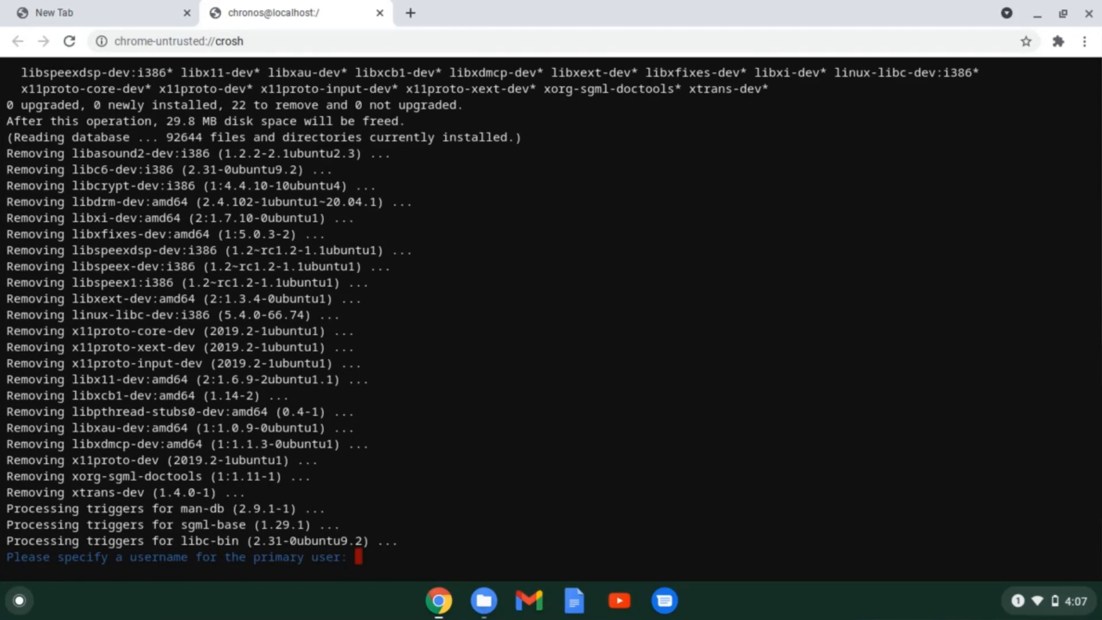
Create primary user linuxuser with a password, then launch the desktop with sudo startxfce4.
{"action": "type", "text": "linuxuser"}
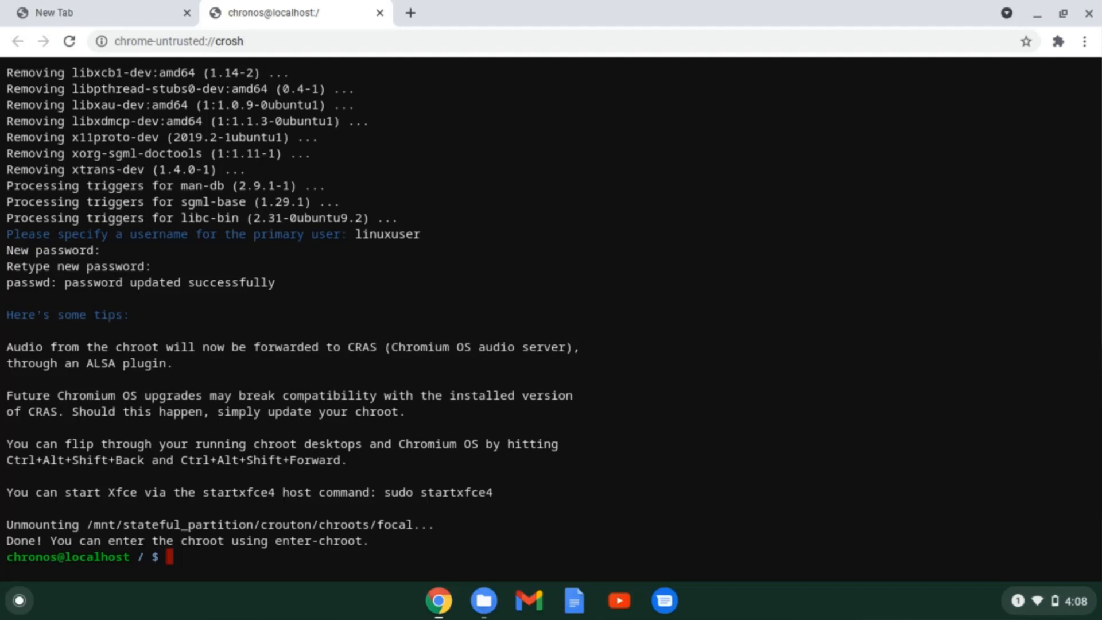
{"action": "type", "text": "sudo startxfce4"}
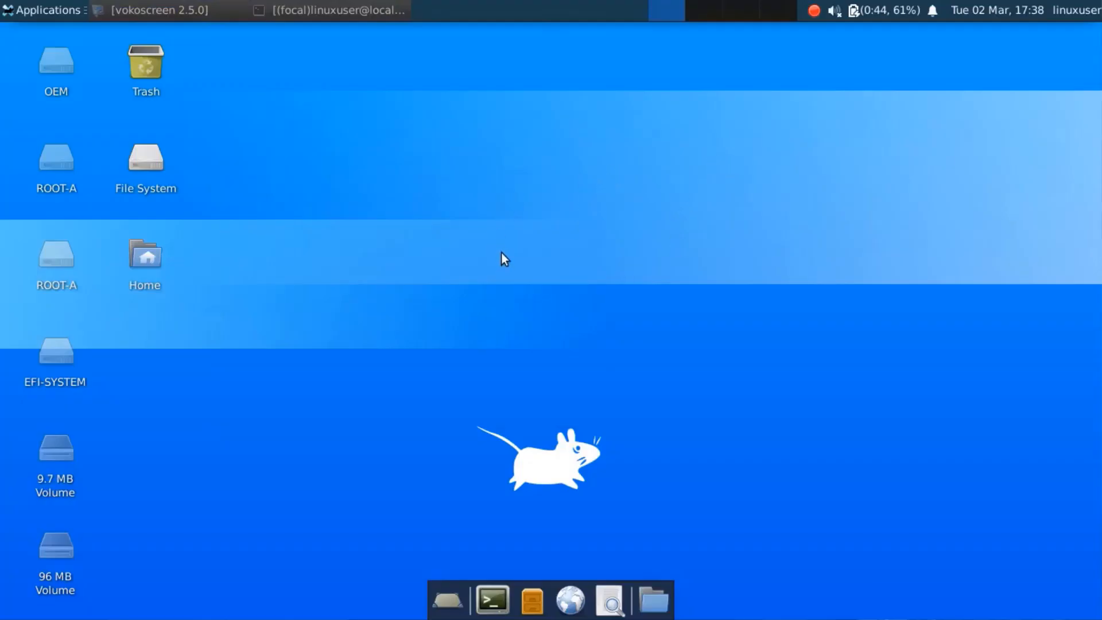
{"action": "mouse_move", "coordinate": [334, 26]}
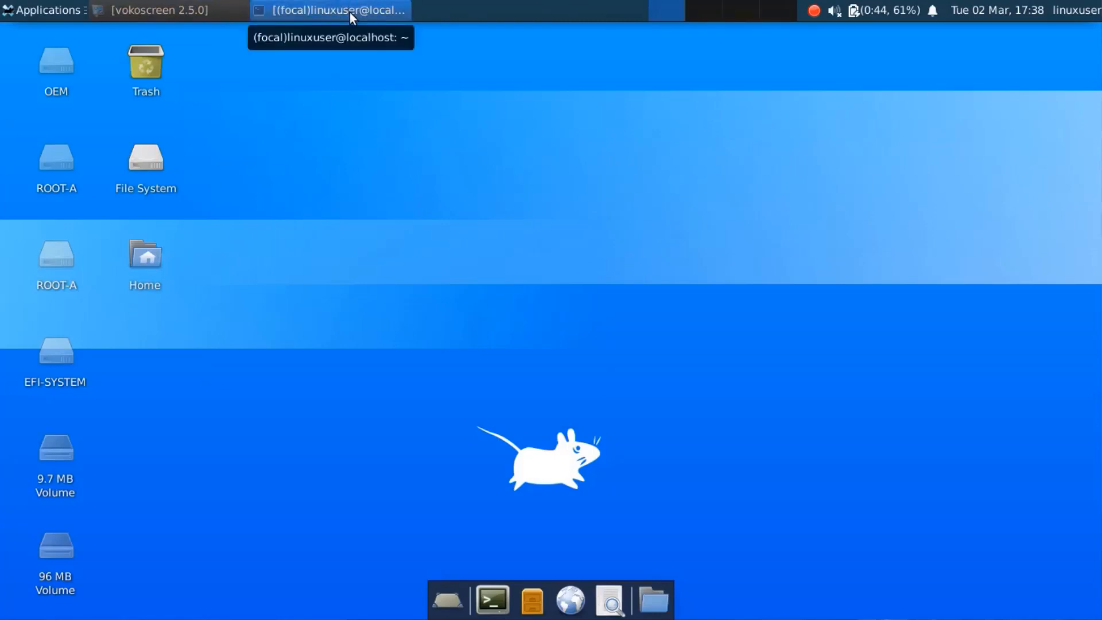
Look over the running Xfce desktop and switch back to the Chrome OS shell.
{"action": "left_click", "coordinate": [329, 10]}
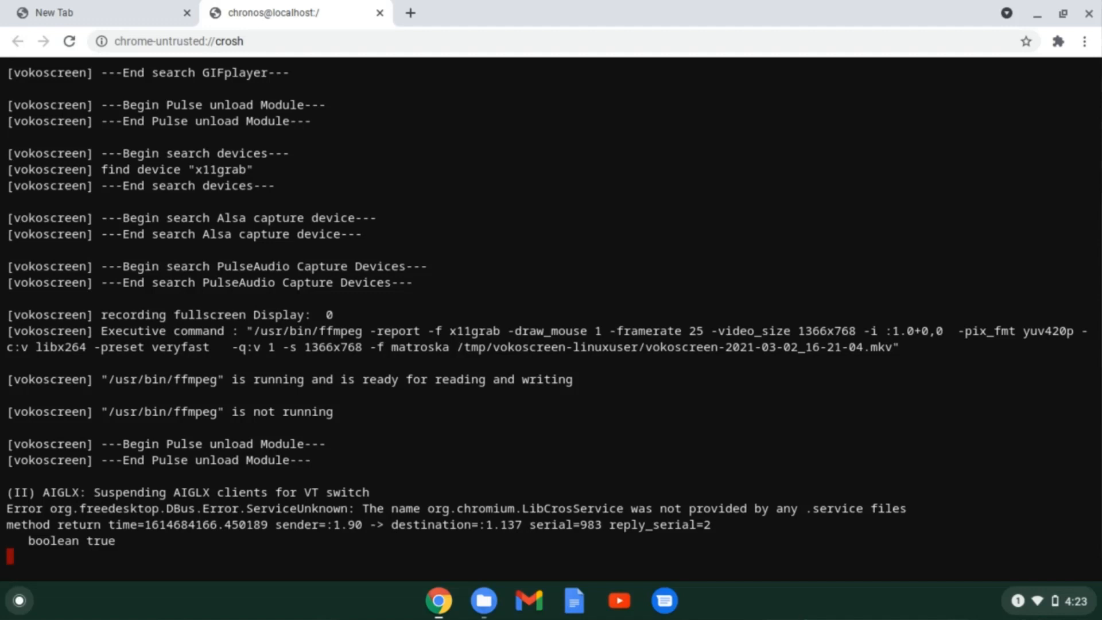
Stop startxfce4 with Ctrl+C and clear the terminal to a fresh prompt.
{"action": "key", "text": "ctrl+c"}
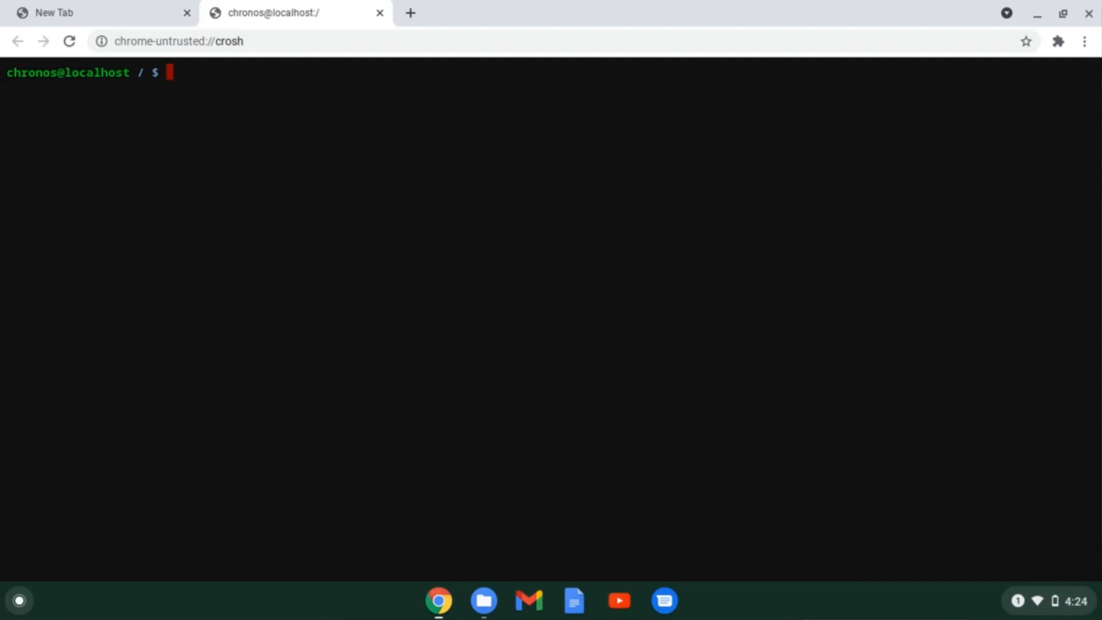
Change to /usr/local/chroots and run sudo delete-chroot *, answering y to remove focal.
{"action": "type", "text": "cd /us"}
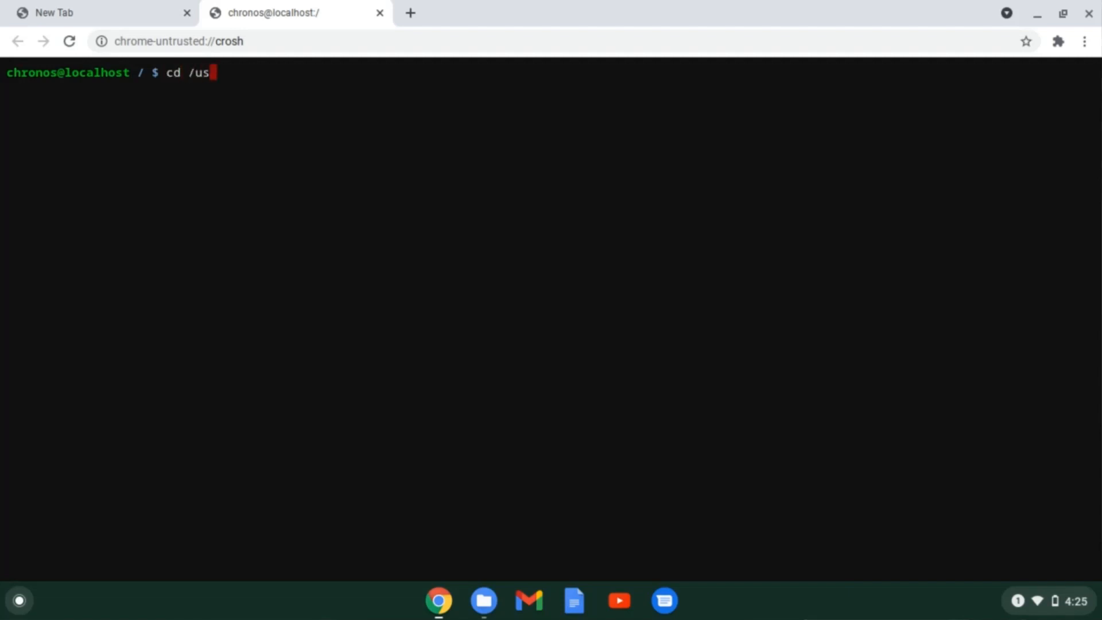
{"action": "type", "text": "r/local/"}
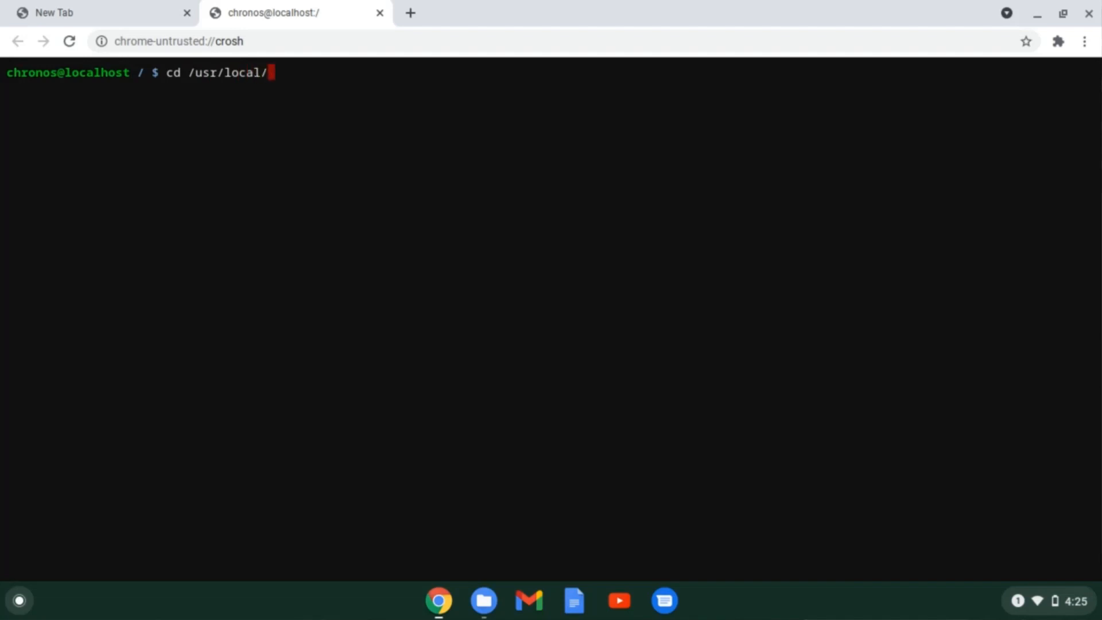
{"action": "type", "text": "chroots"}
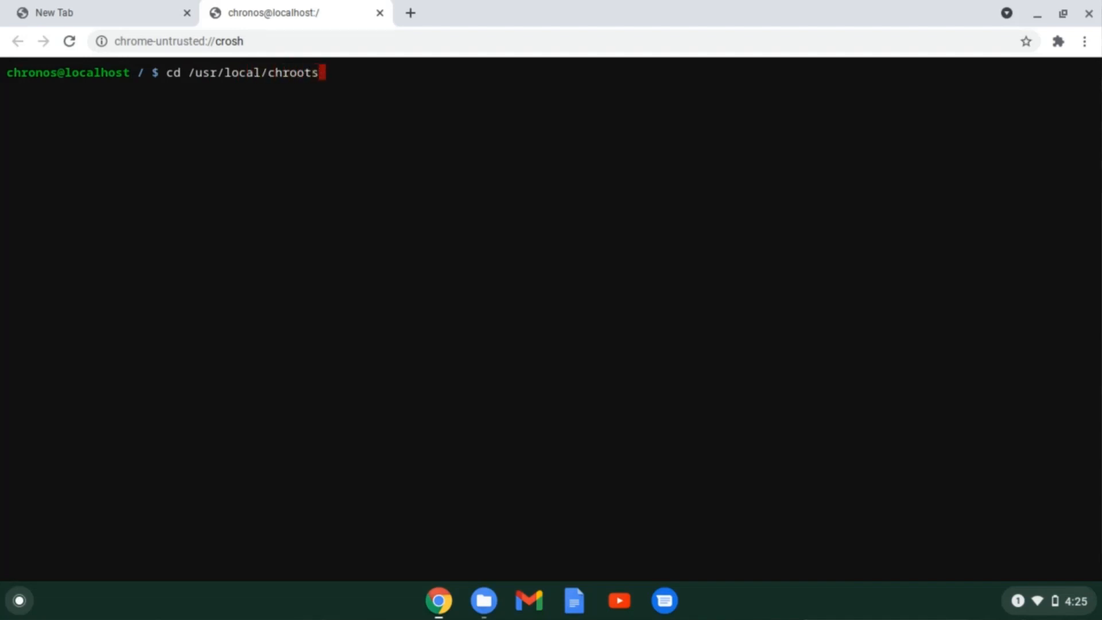
{"action": "type", "text": "sudo dele"}
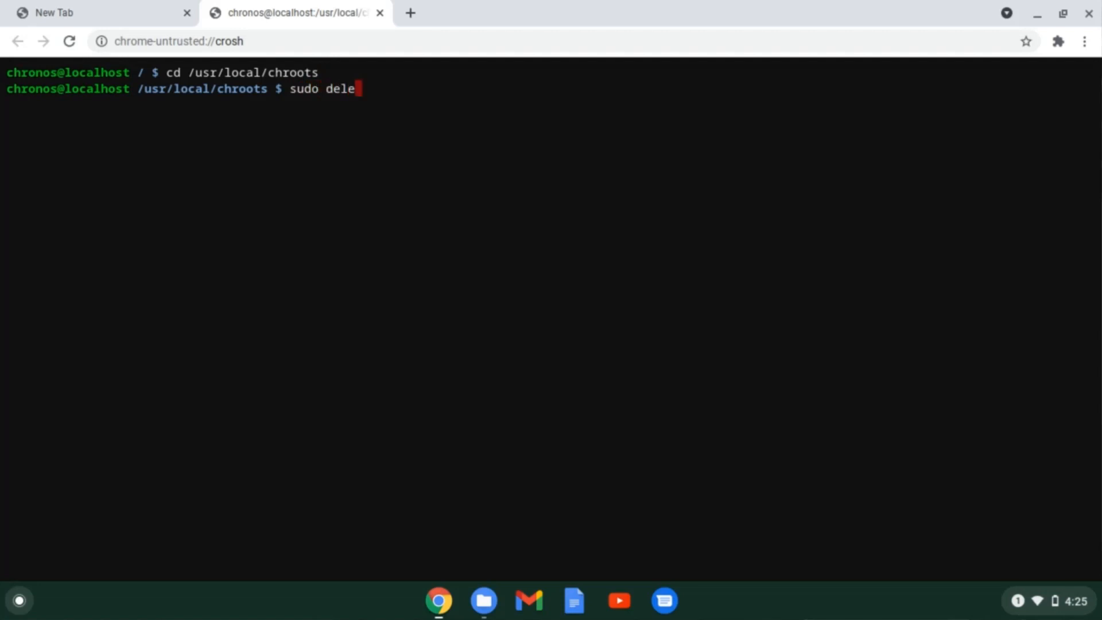
{"action": "type", "text": "te-chroot *"}
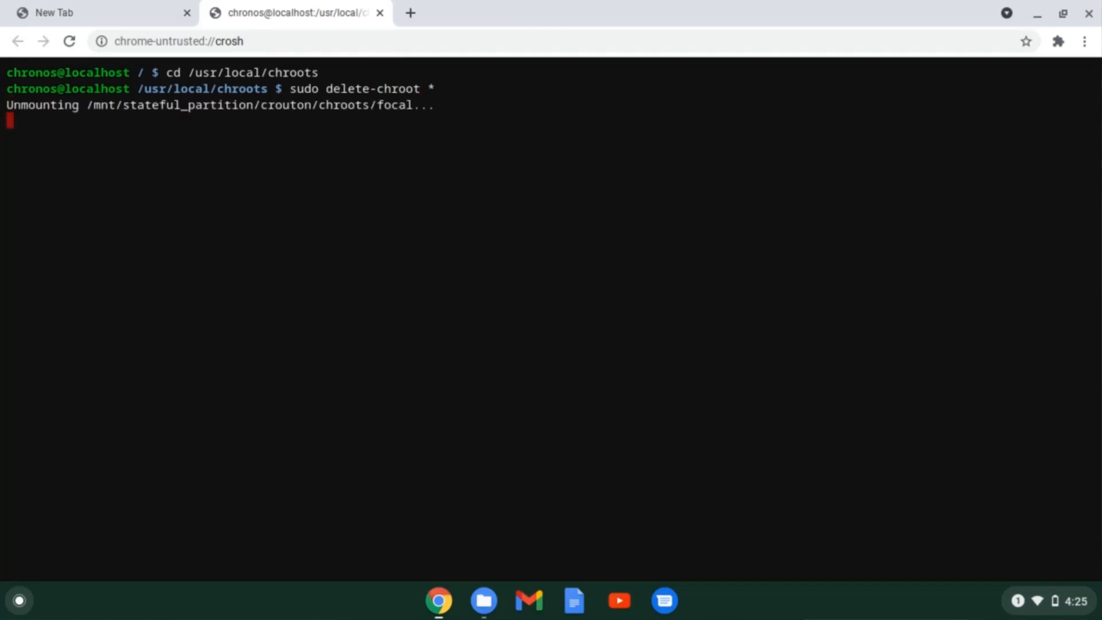
{"action": "type", "text": "y/N] y"}
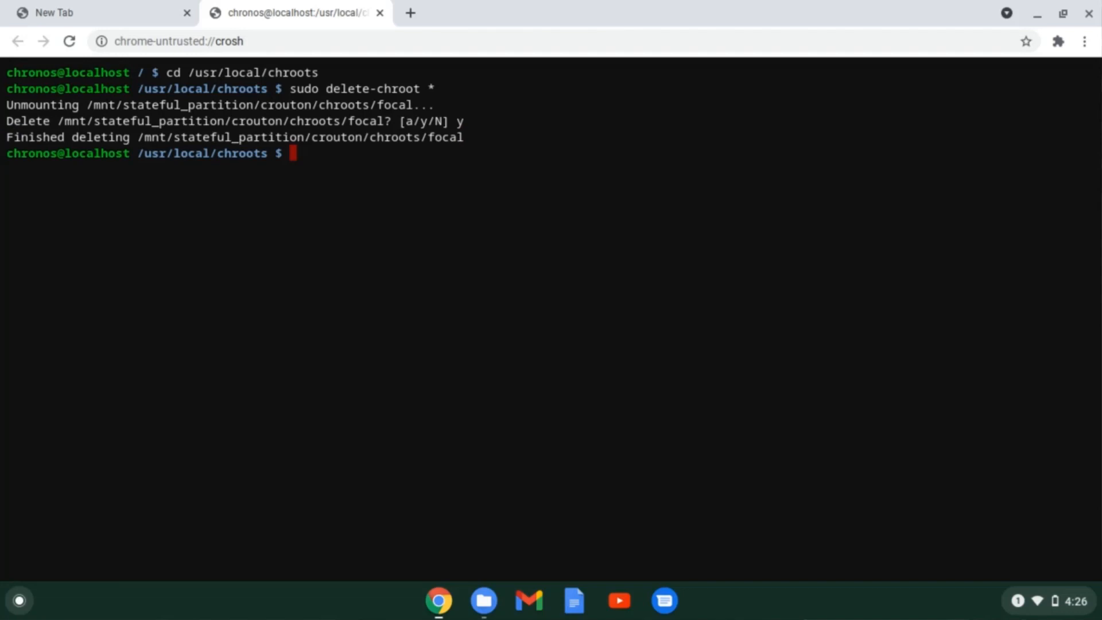
Write sudo rm -rf /usr/local/bin at the prompt without running it yet.
{"action": "type", "text": "sudo rm -"}
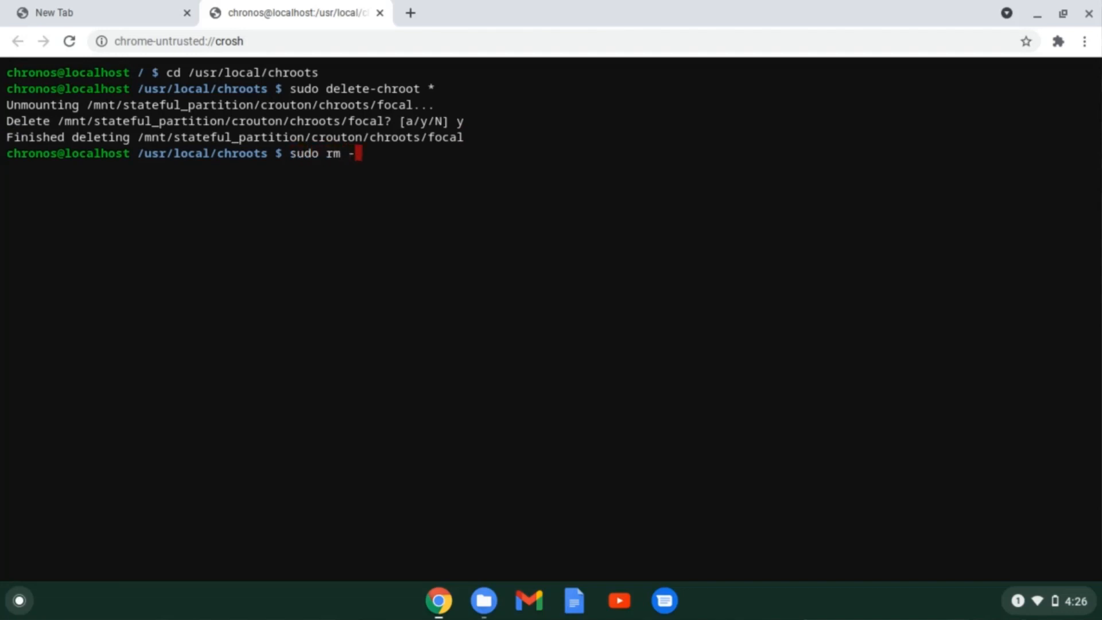
{"action": "type", "text": "rf /usr/"}
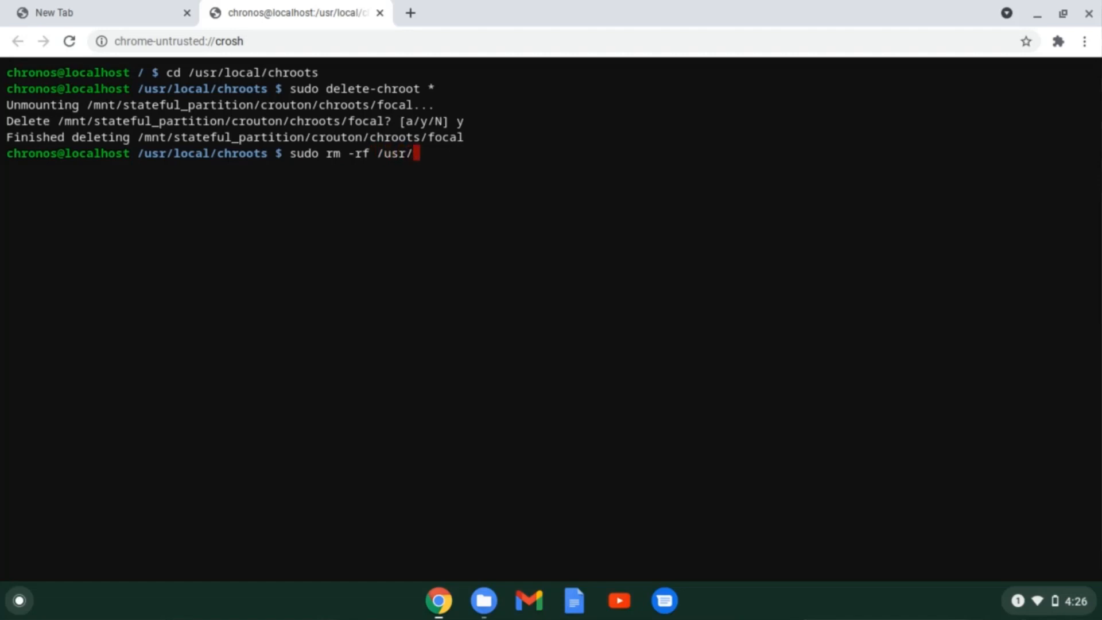
{"action": "type", "text": "local/bin"}
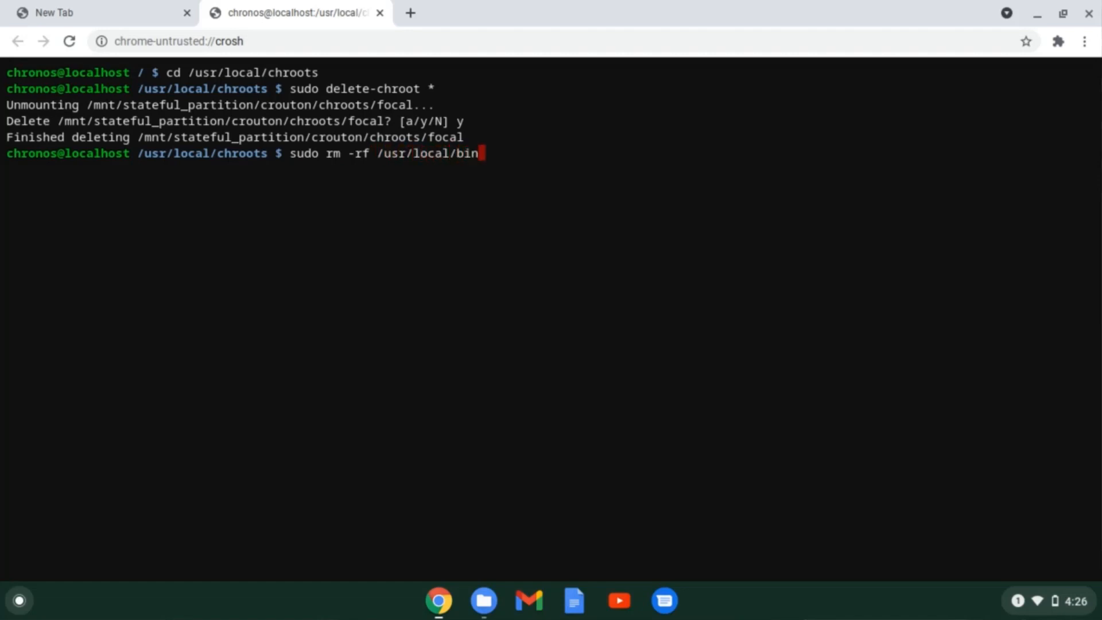